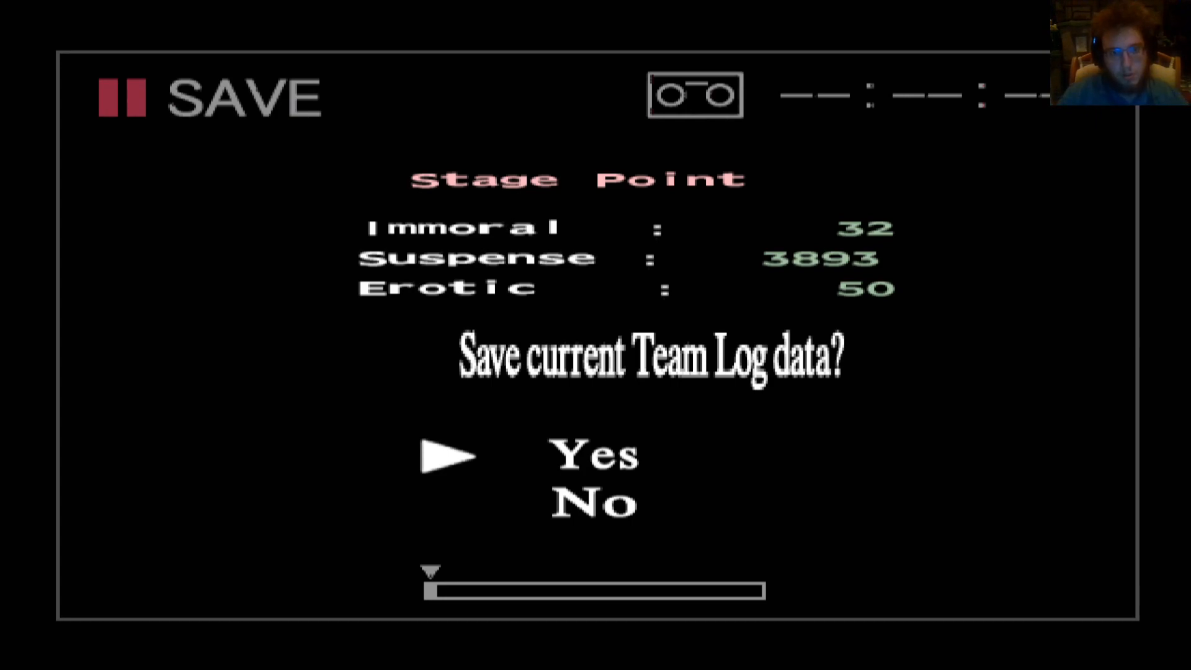
key("Down")
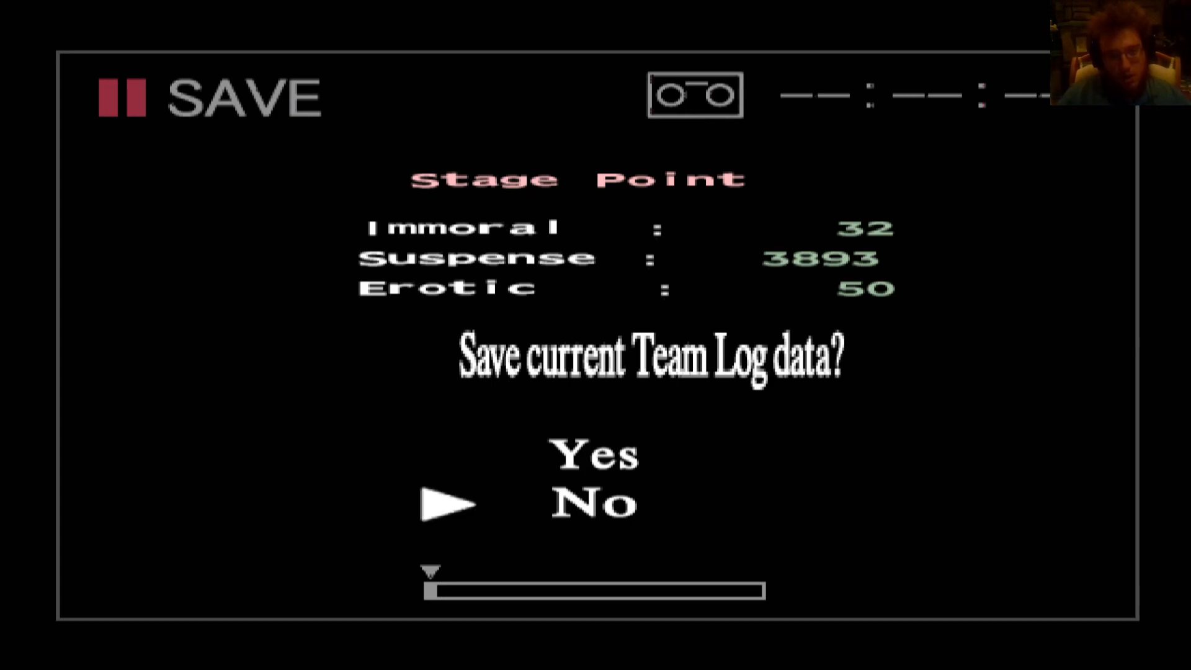